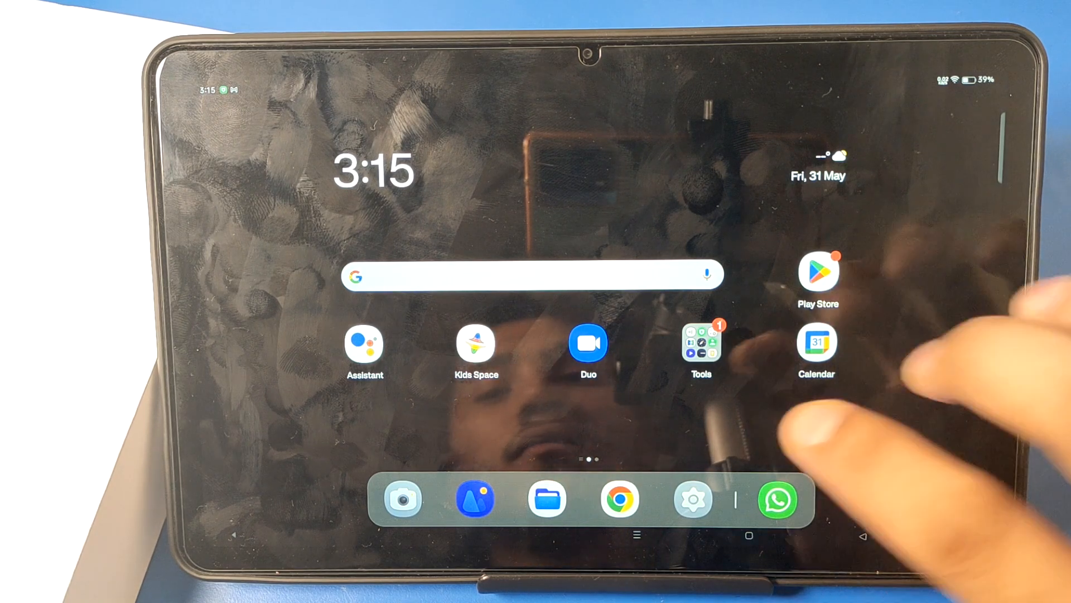
# Step: Reach the Additional Settings page, which lists Accessibility, Assistive Ball and Screenshot
pyautogui.click(693, 499)
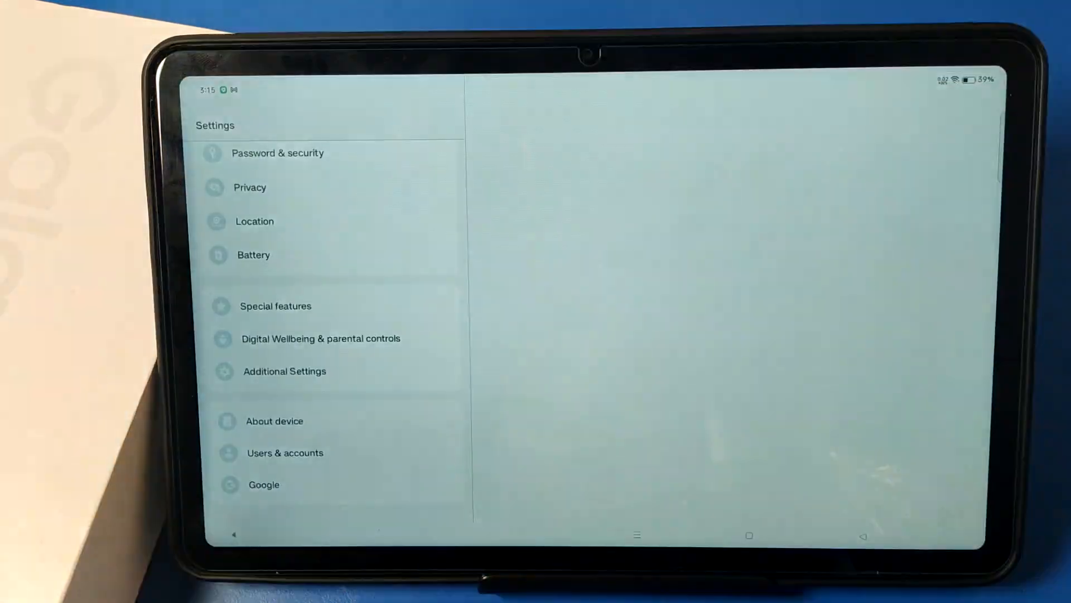
pyautogui.click(285, 371)
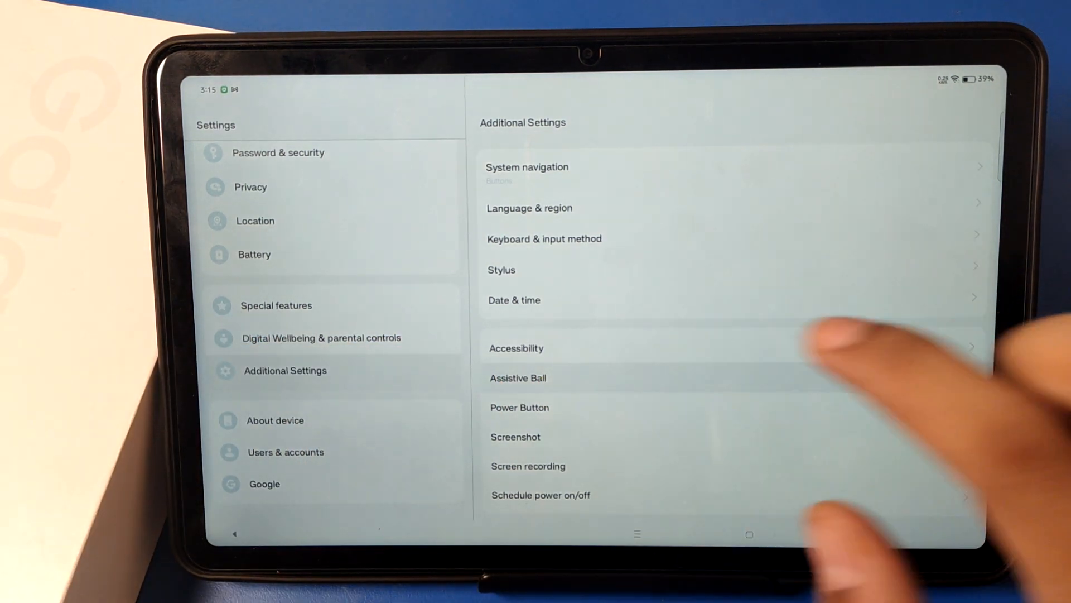
# Step: Switch Assistive Ball on so its floating ball appears, then return to Additional Settings
pyautogui.click(517, 377)
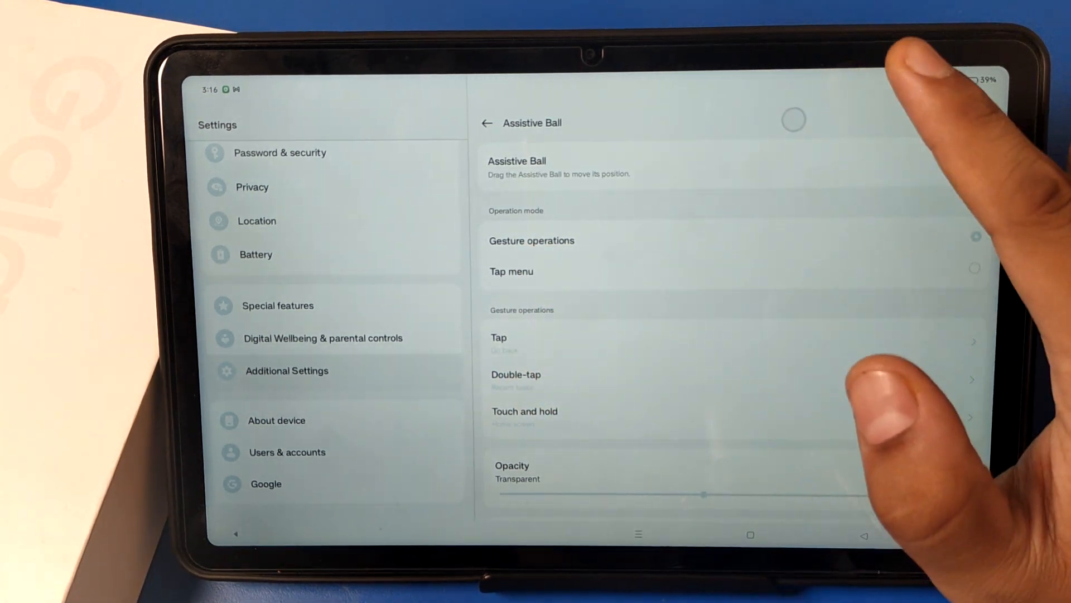
pyautogui.click(487, 123)
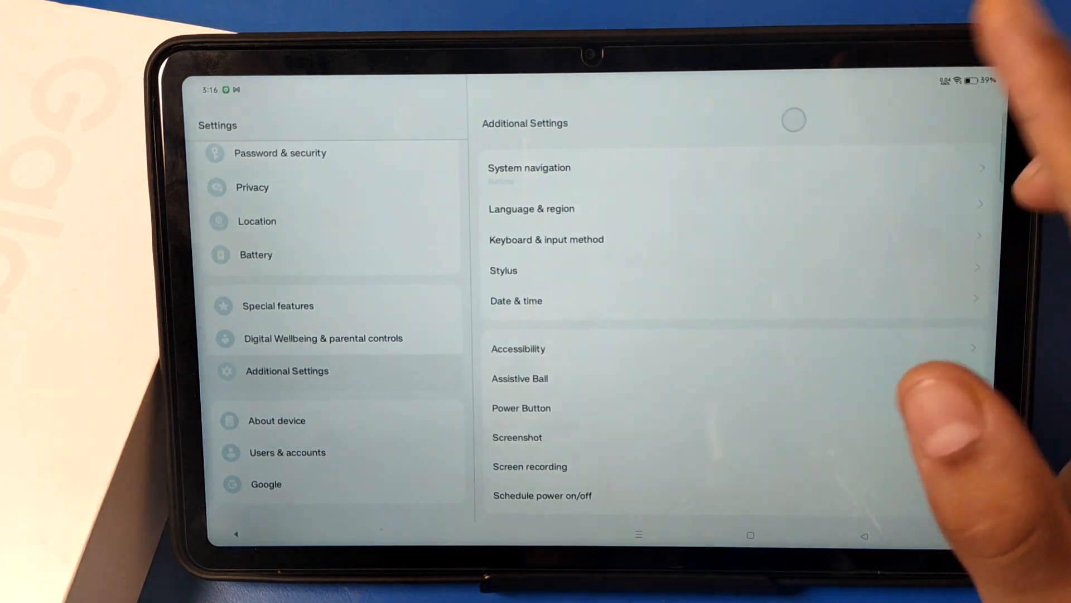
pyautogui.click(518, 348)
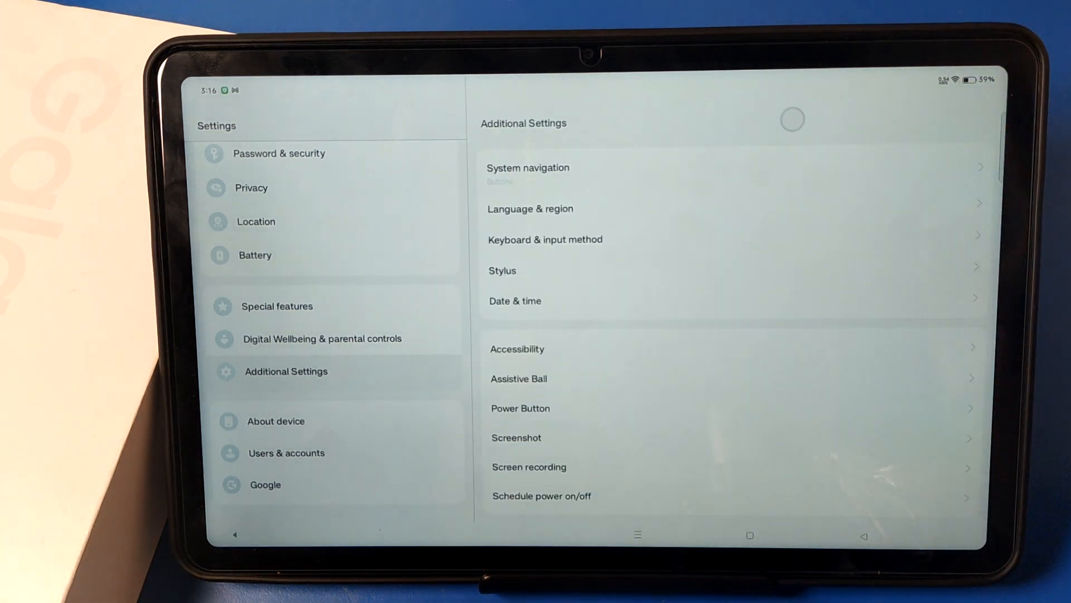
# Step: Show the Assistive Ball page in Gesture operations mode with Tap, Double-tap and Touch and hold
pyautogui.click(518, 379)
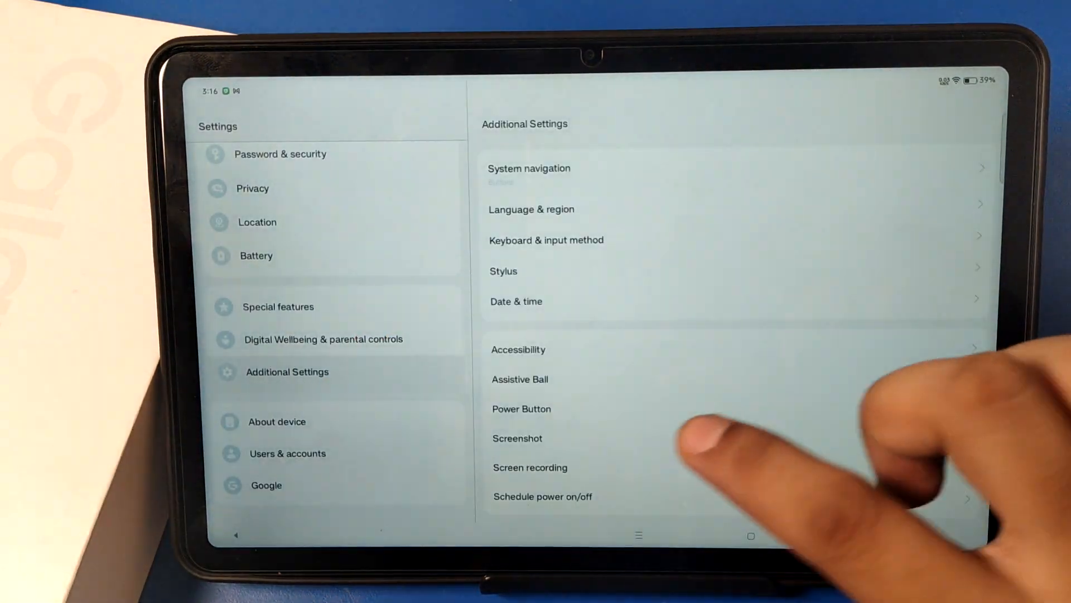
pyautogui.click(520, 379)
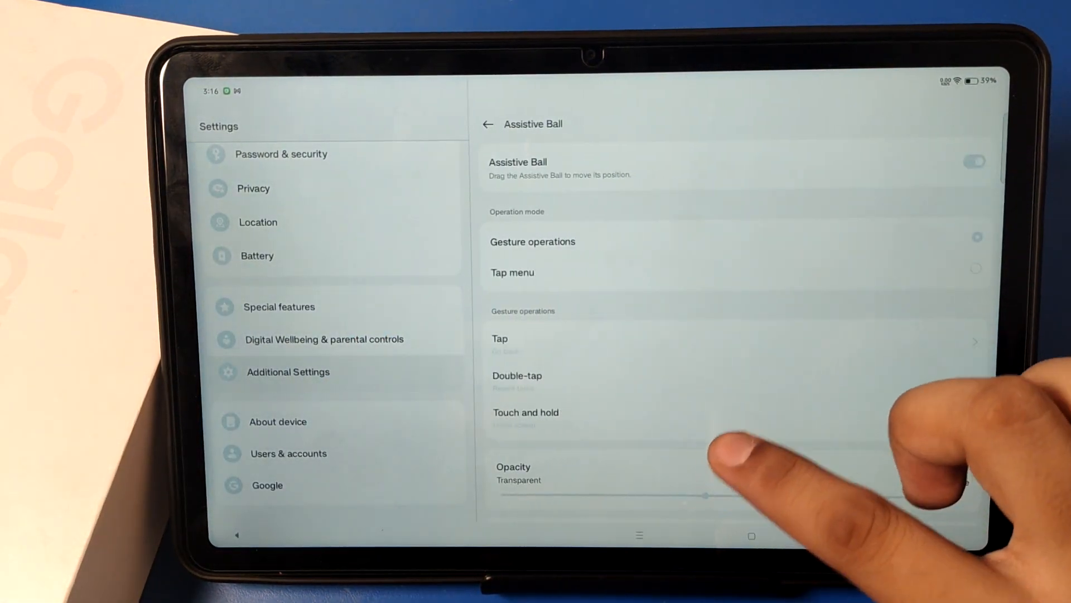
# Step: Leave the Tap gesture options and close Settings from Recents, reaching the home screen with the ball floating
pyautogui.scroll(-3)
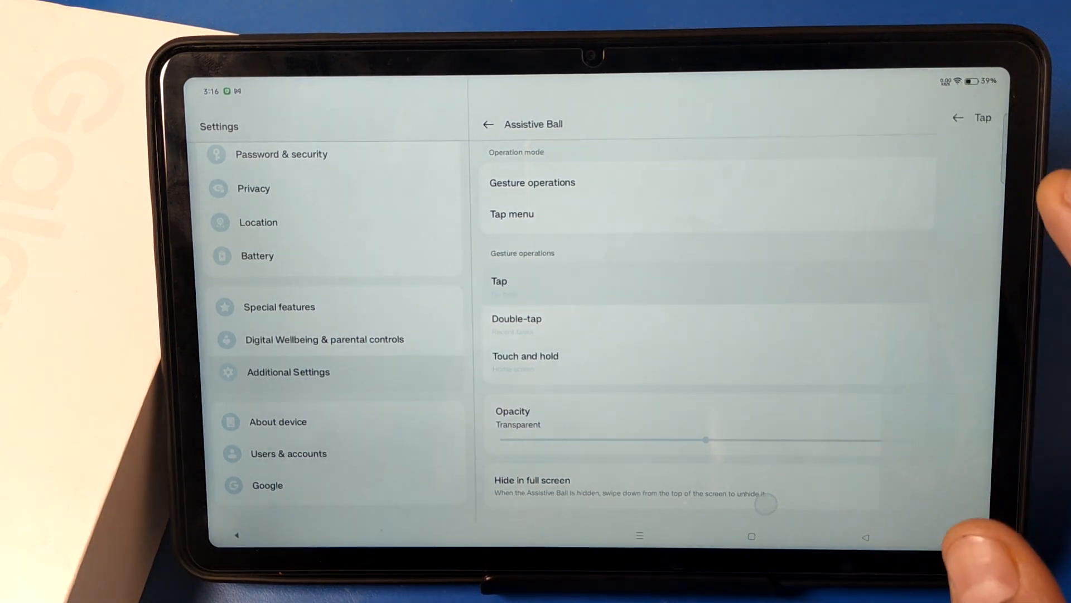
pyautogui.click(500, 282)
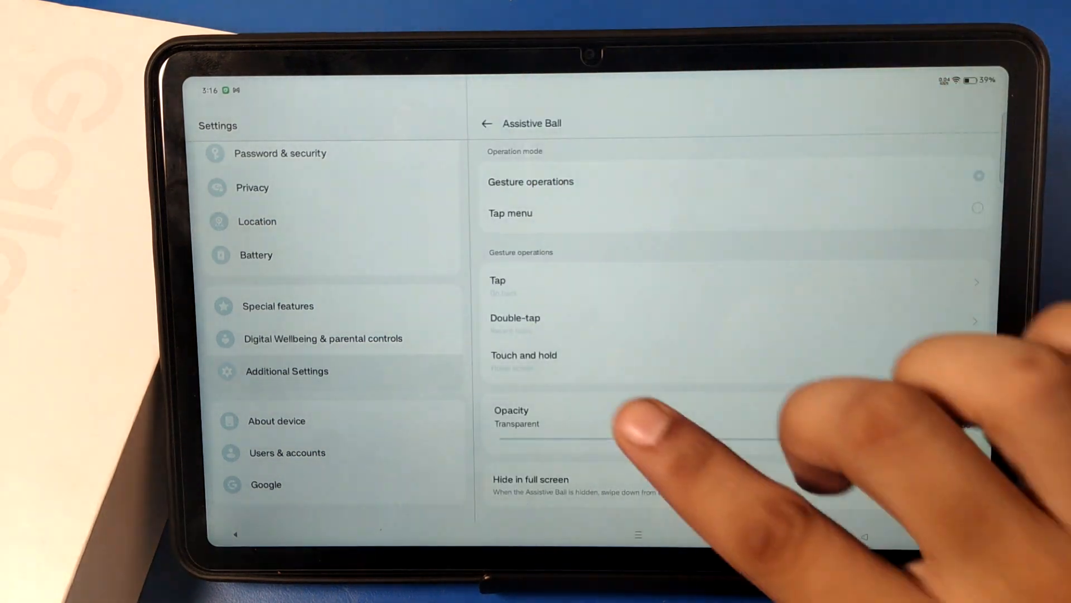
pyautogui.click(515, 317)
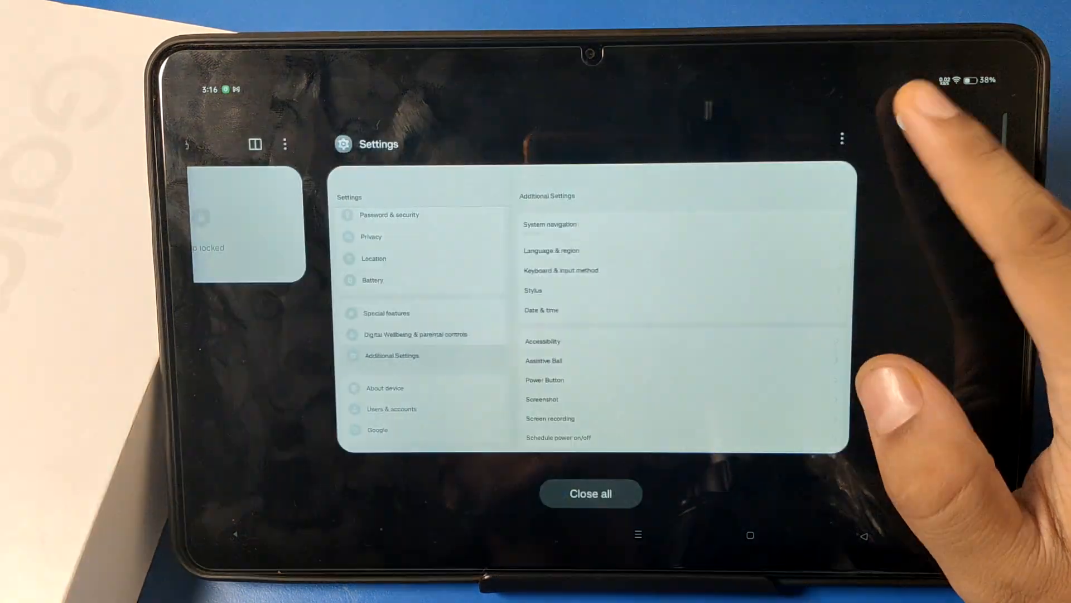
pyautogui.click(591, 494)
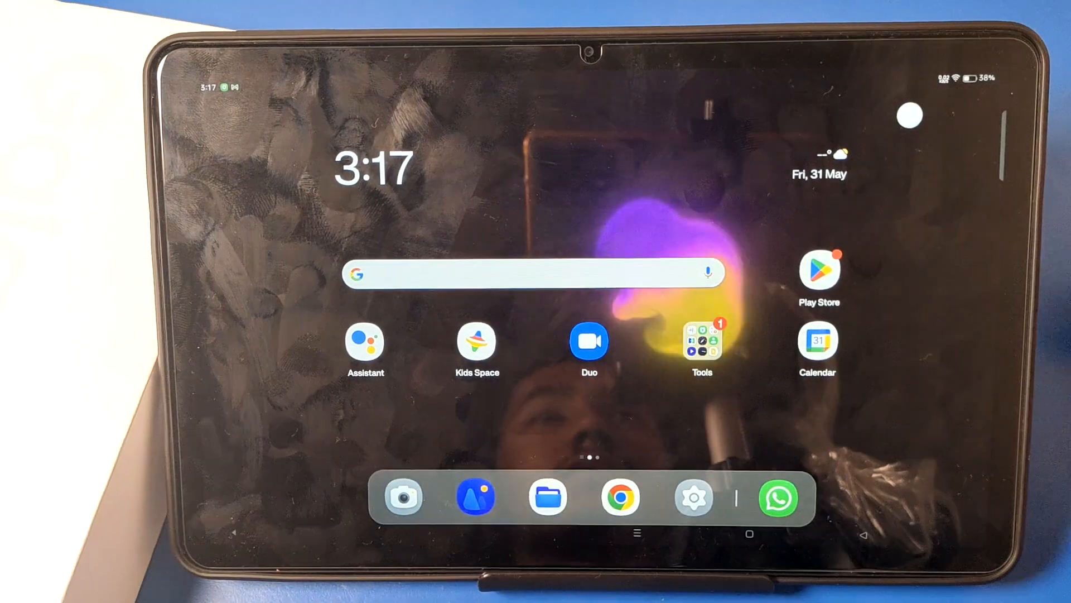